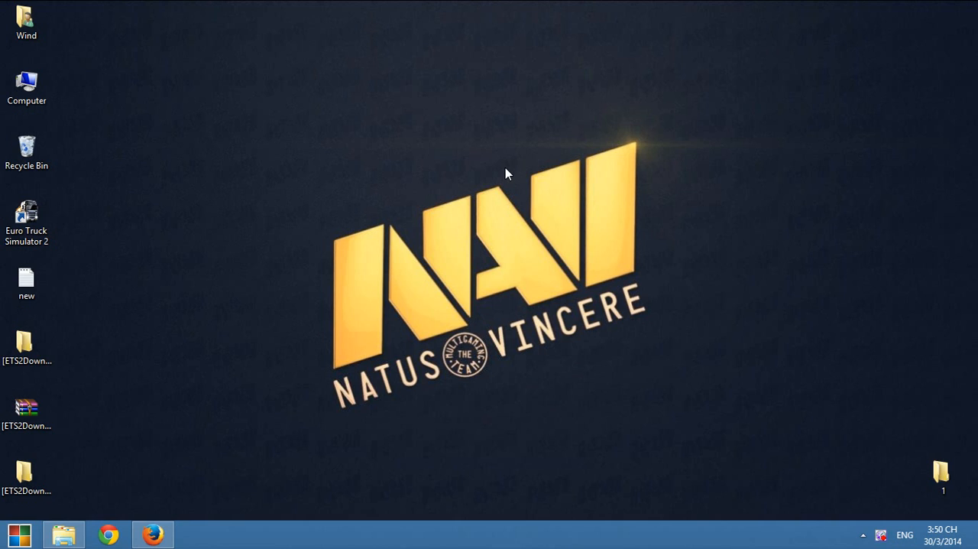
pyautogui.moveTo(523, 268)
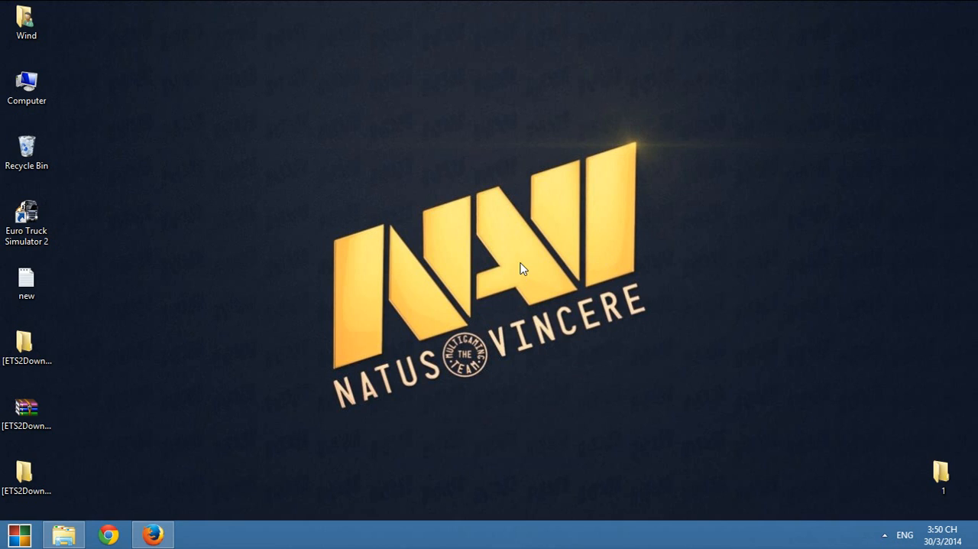
# Step: Bring up ETS2Downloads and scroll to the Tuning Pack for Volvo FH16 2012 v10 listing
pyautogui.click(152, 534)
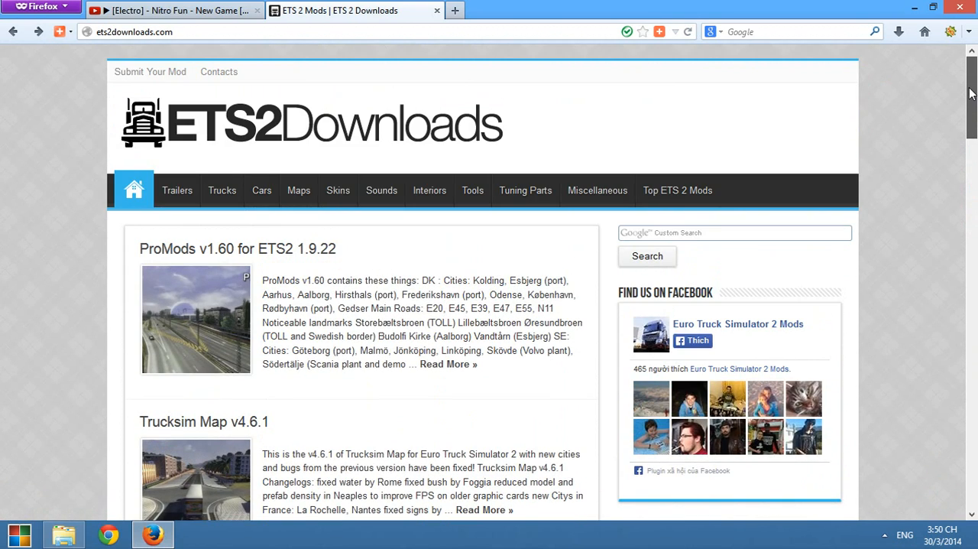
pyautogui.moveTo(967, 107)
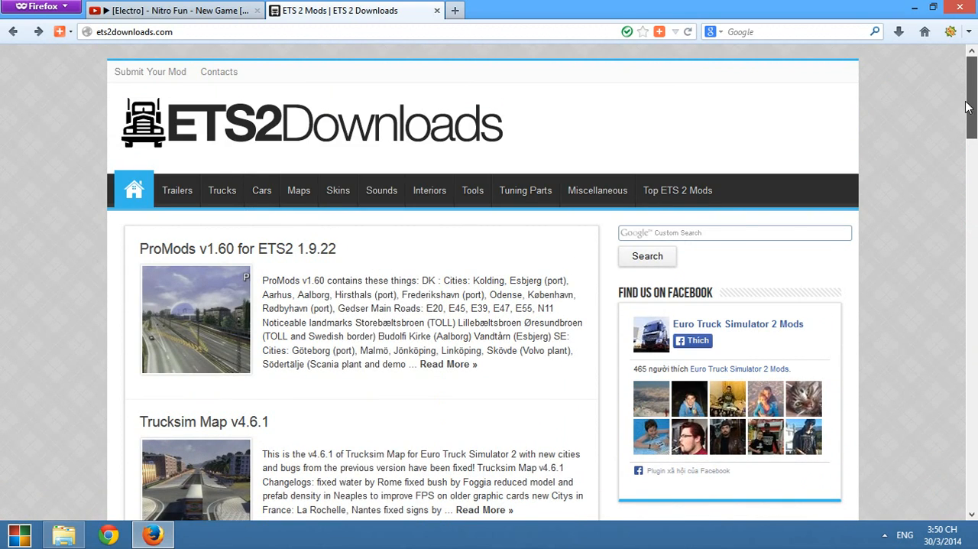
pyautogui.scroll(-3)
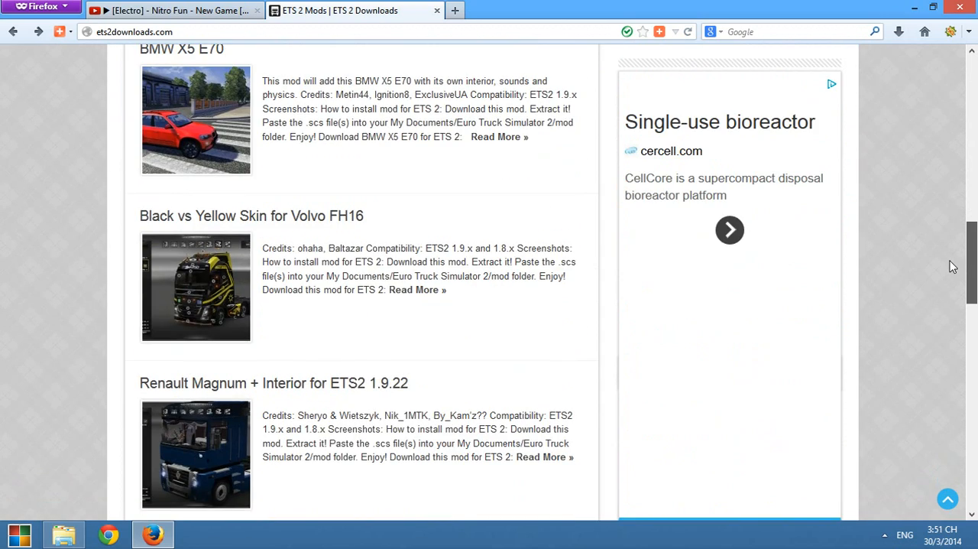
pyautogui.scroll(-3)
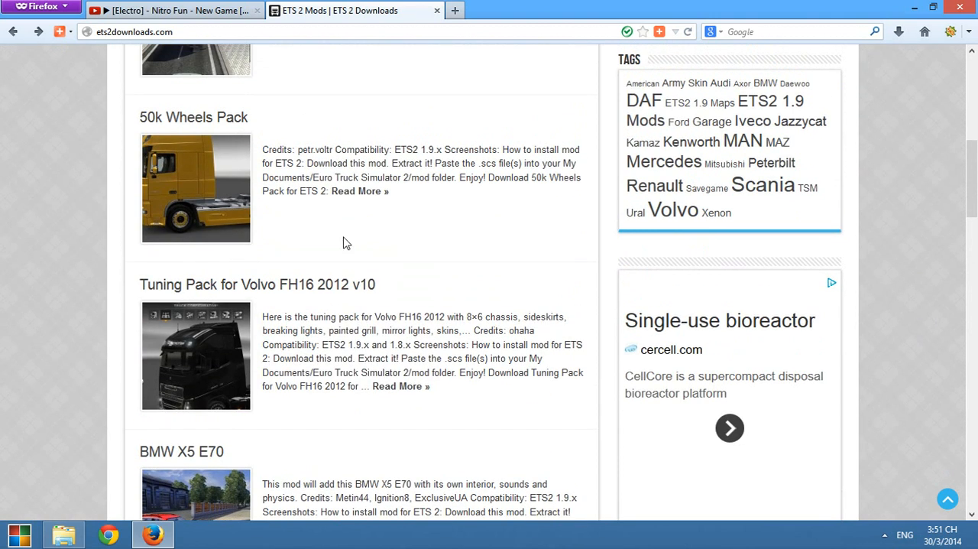
# Step: Open the Tuning Pack for Volvo FH16 2012 v10 post and scroll to its mega.co.nz download link
pyautogui.click(256, 284)
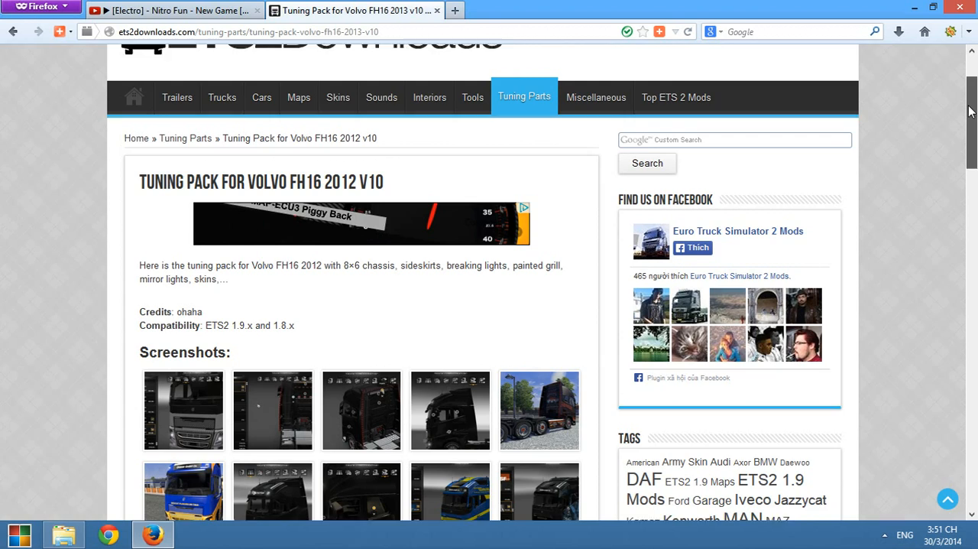
pyautogui.scroll(-3)
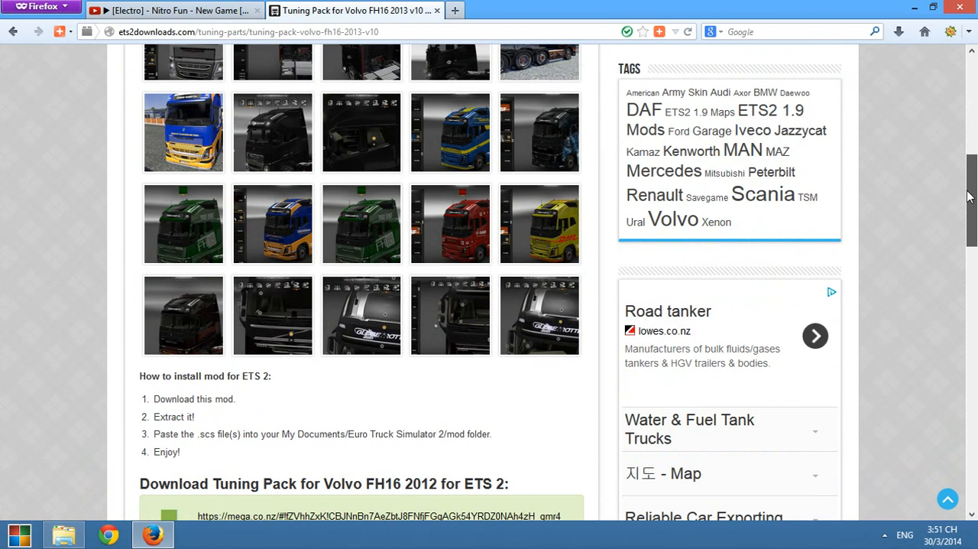
pyautogui.scroll(-3)
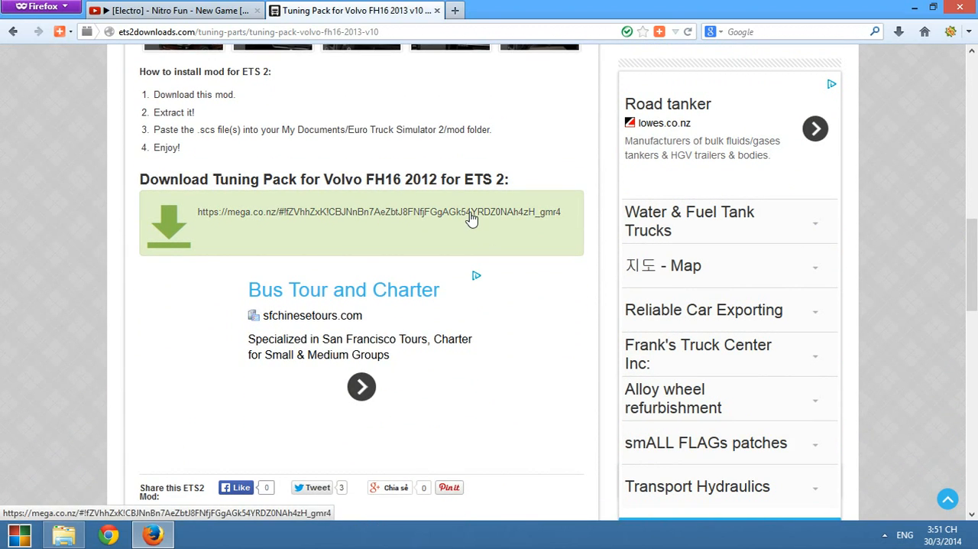
# Step: Follow the MEGA link and download FH16_2012_v10_ohaha.7z (3.5 MB)
pyautogui.click(378, 211)
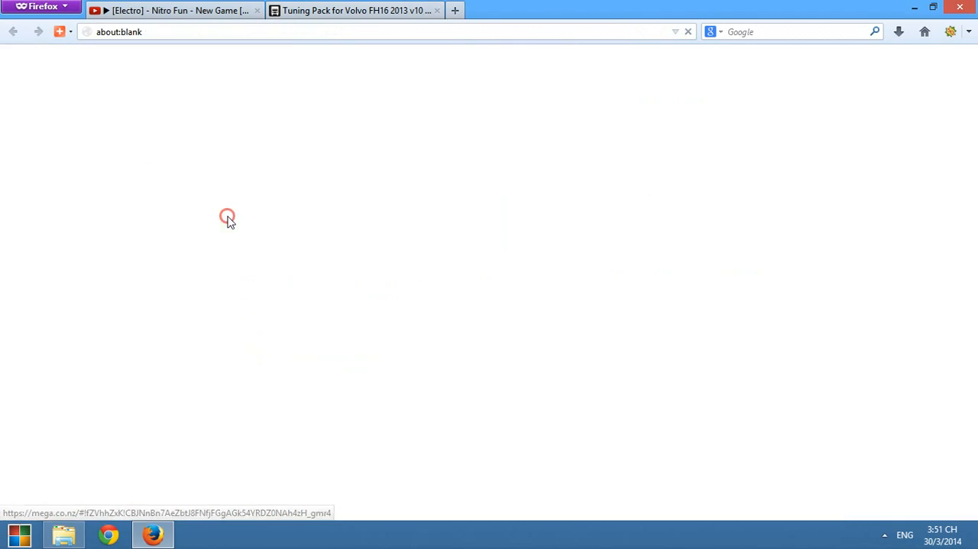
pyautogui.click(227, 216)
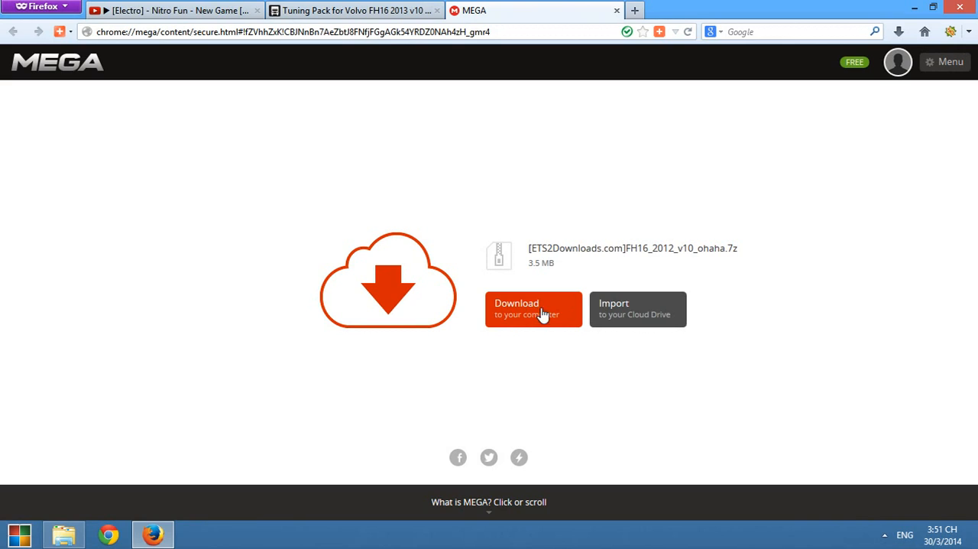
pyautogui.moveTo(467, 324)
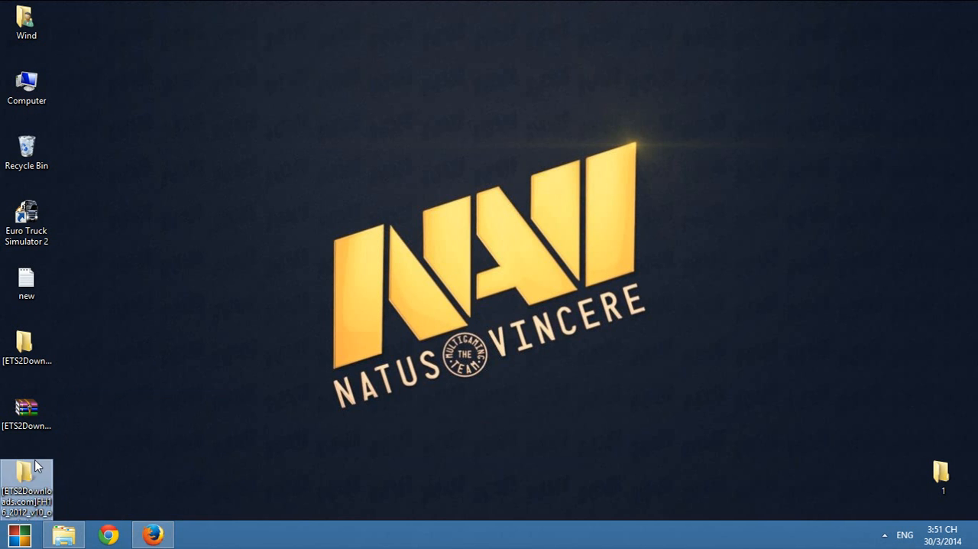
# Step: Open the extracted mod folder and bring up actions for FH16_2012_v10_ohaha.scs to copy it
pyautogui.doubleClick(27, 482)
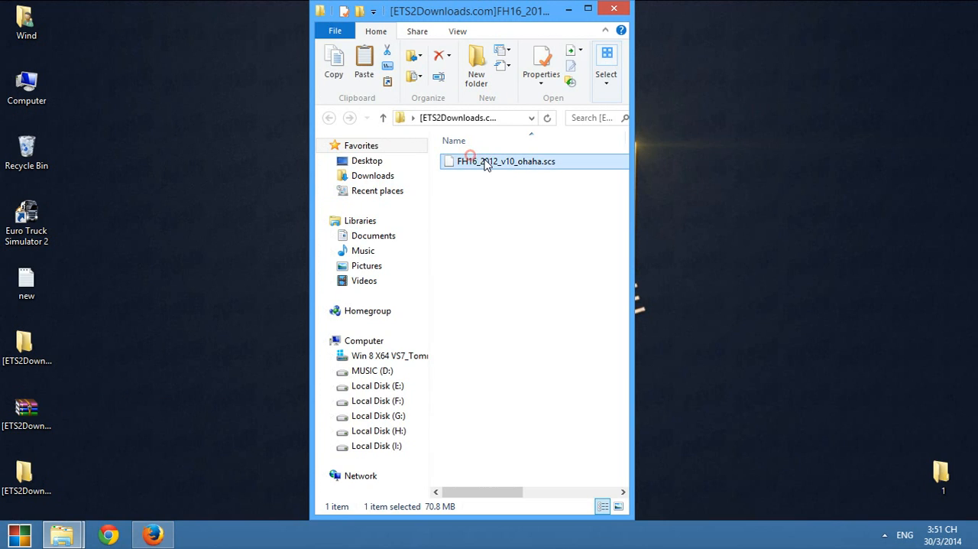
pyautogui.rightClick(484, 161)
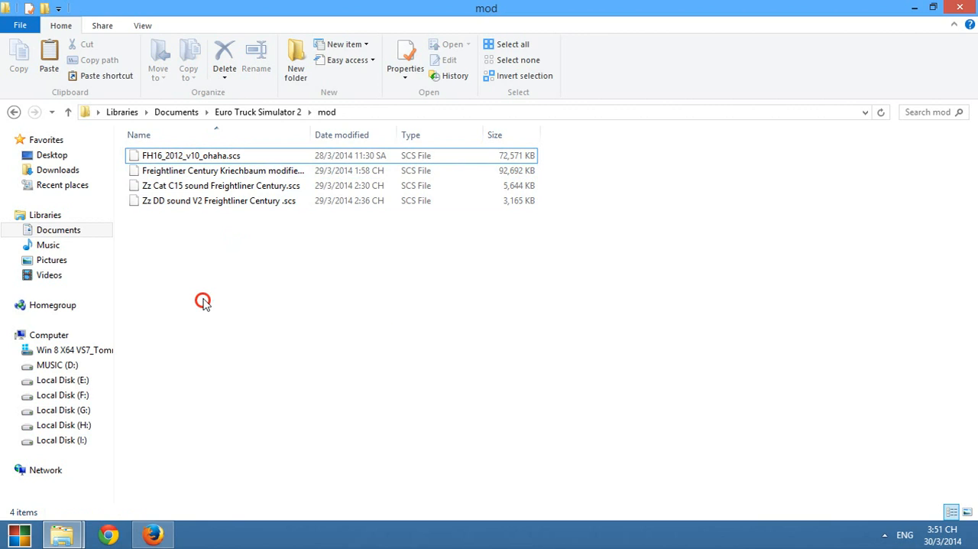
pyautogui.moveTo(915, 9)
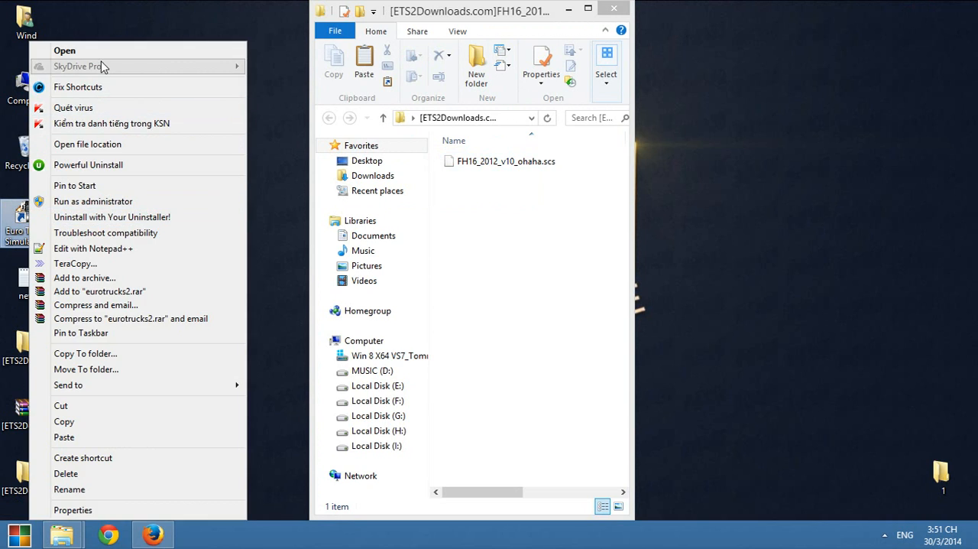
pyautogui.moveTo(65, 51)
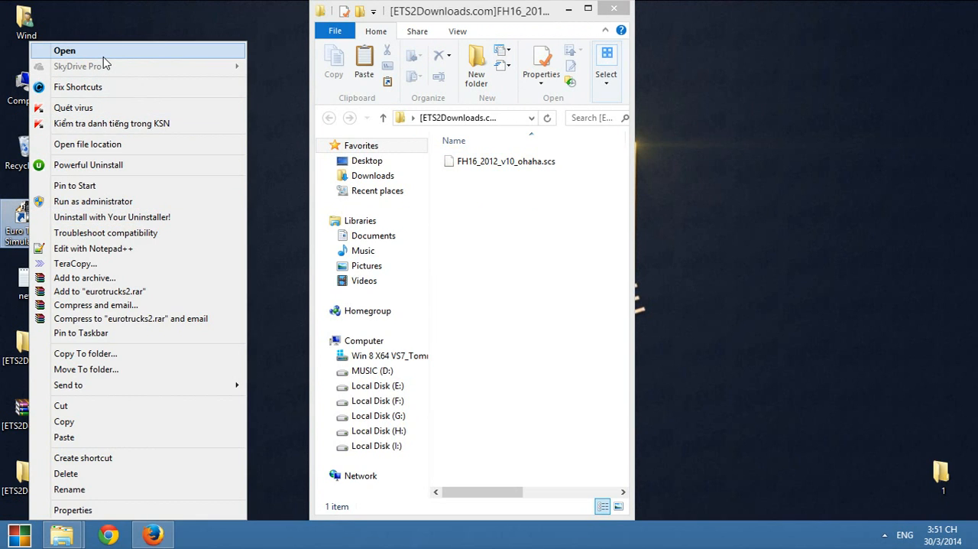